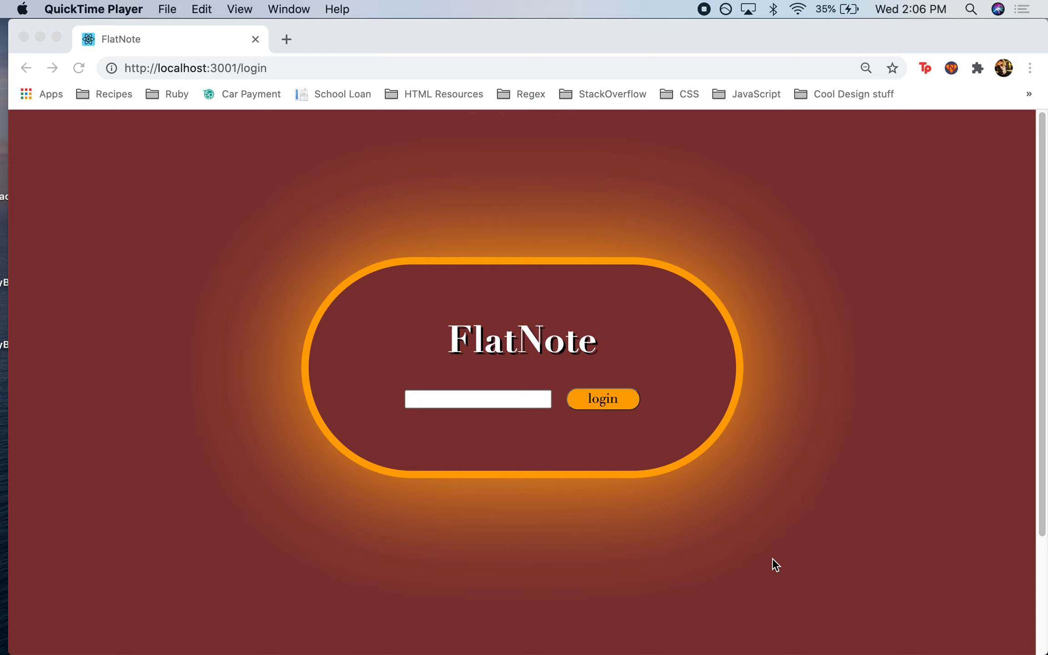
pyautogui.moveTo(757, 561)
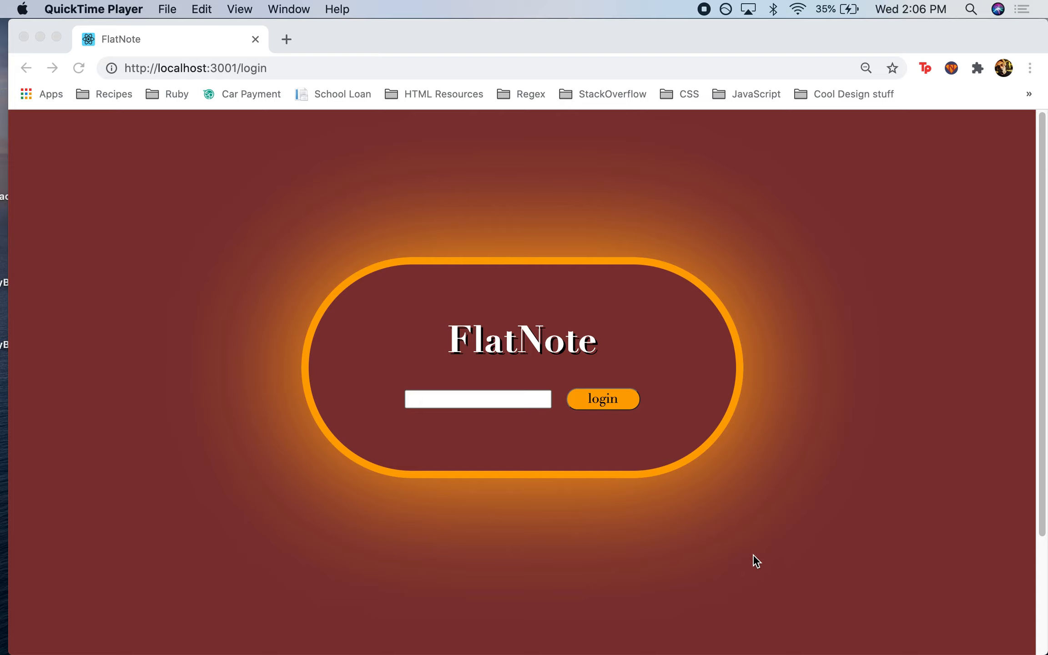
pyautogui.moveTo(467, 415)
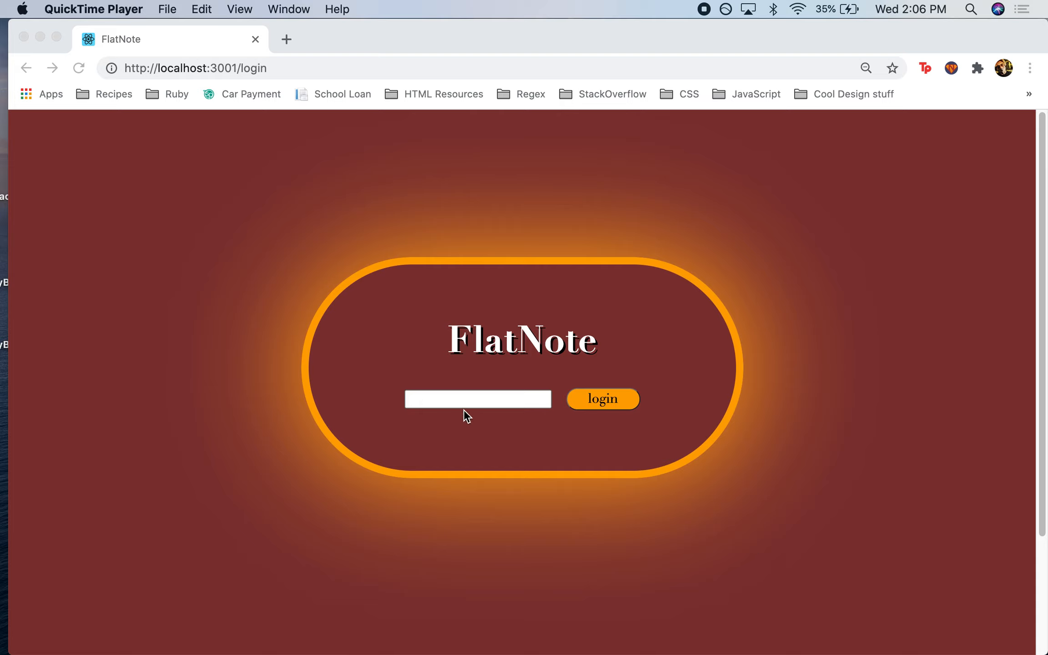
# Step: Log in as 'Austin' after the first username is rejected as invalid
pyautogui.click(477, 398)
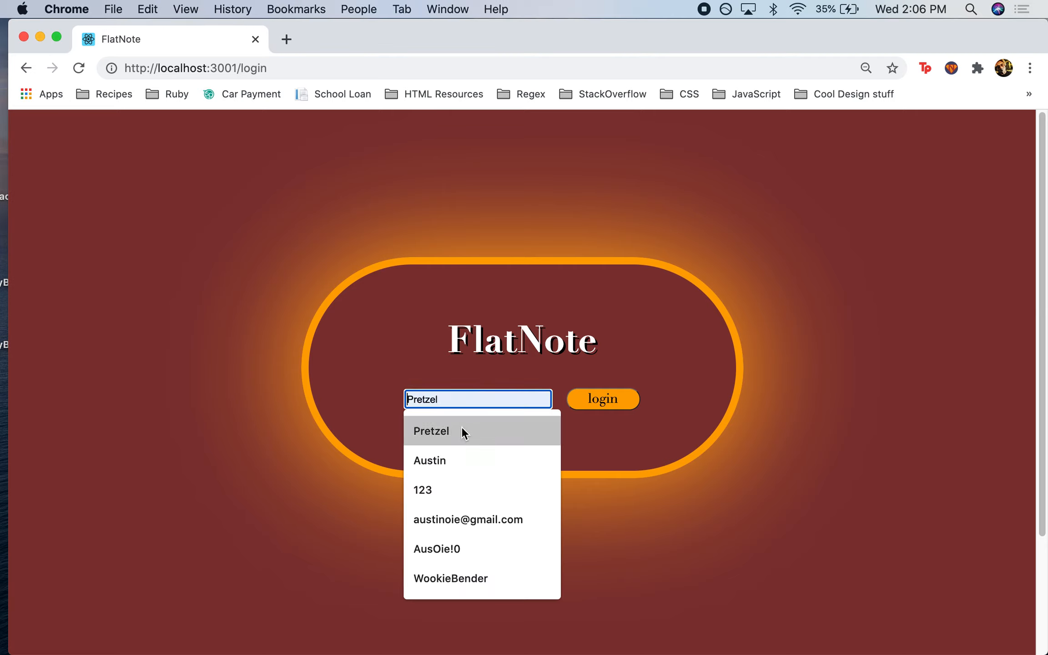
pyautogui.click(601, 399)
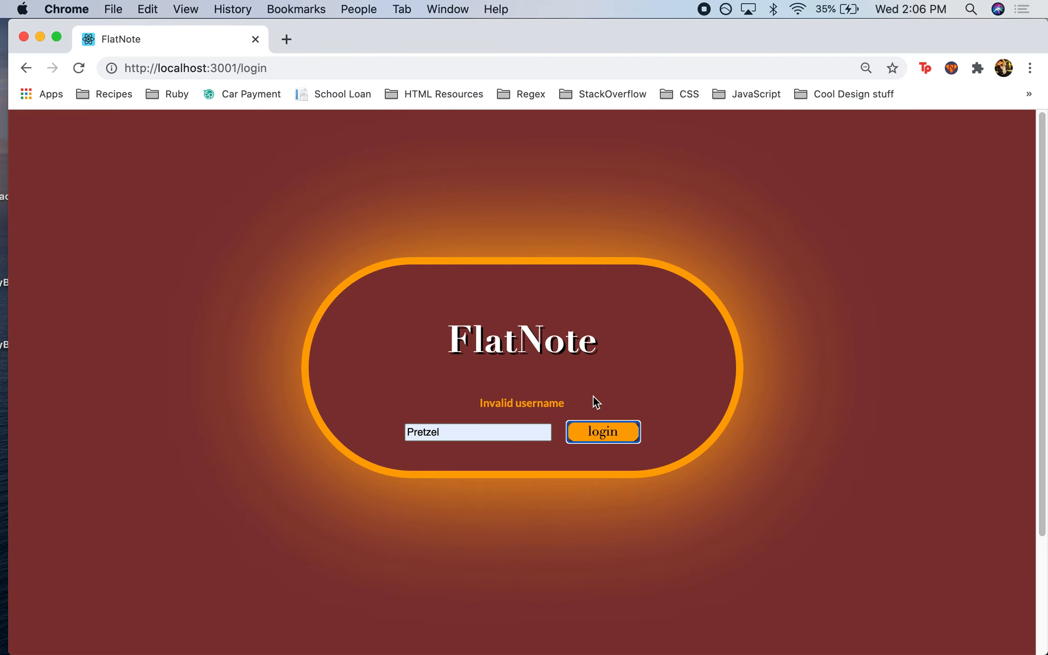
pyautogui.moveTo(458, 440)
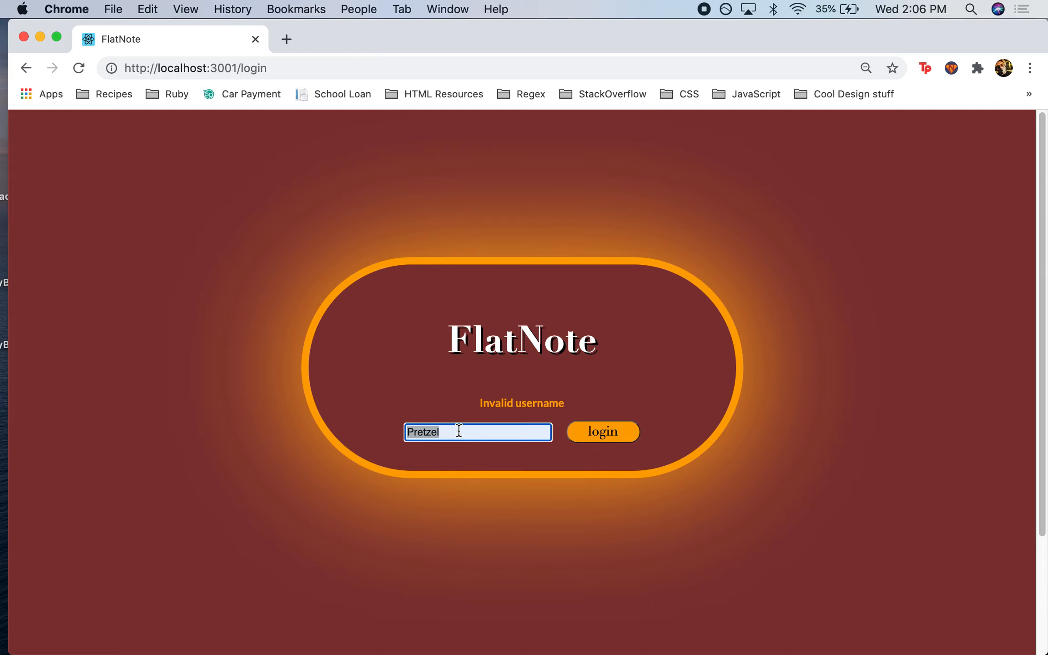
pyautogui.write('Austin')
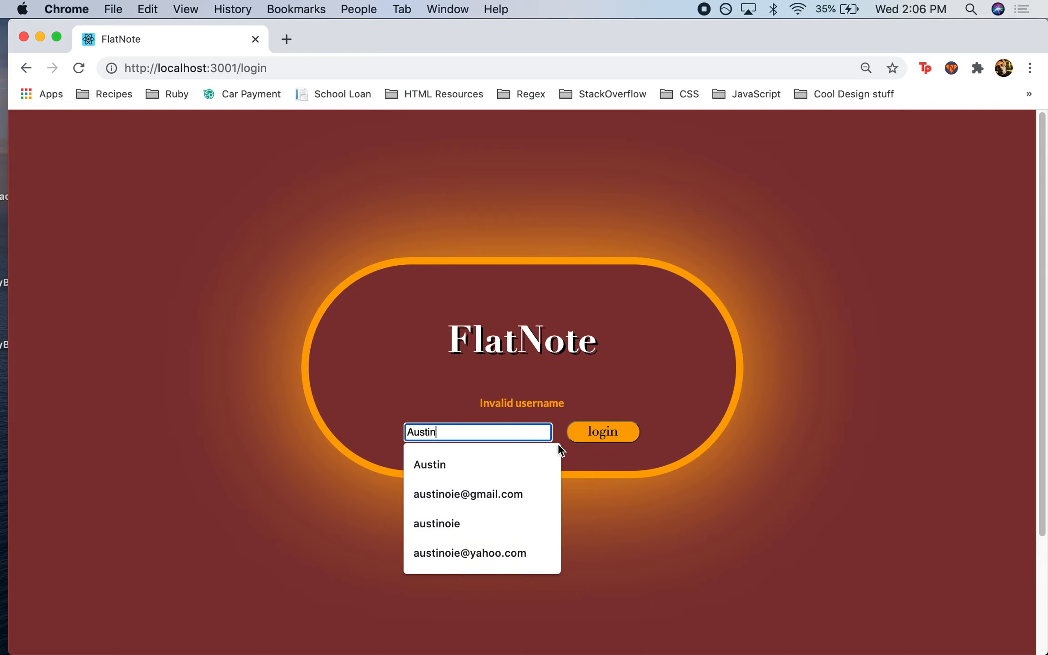
pyautogui.click(601, 431)
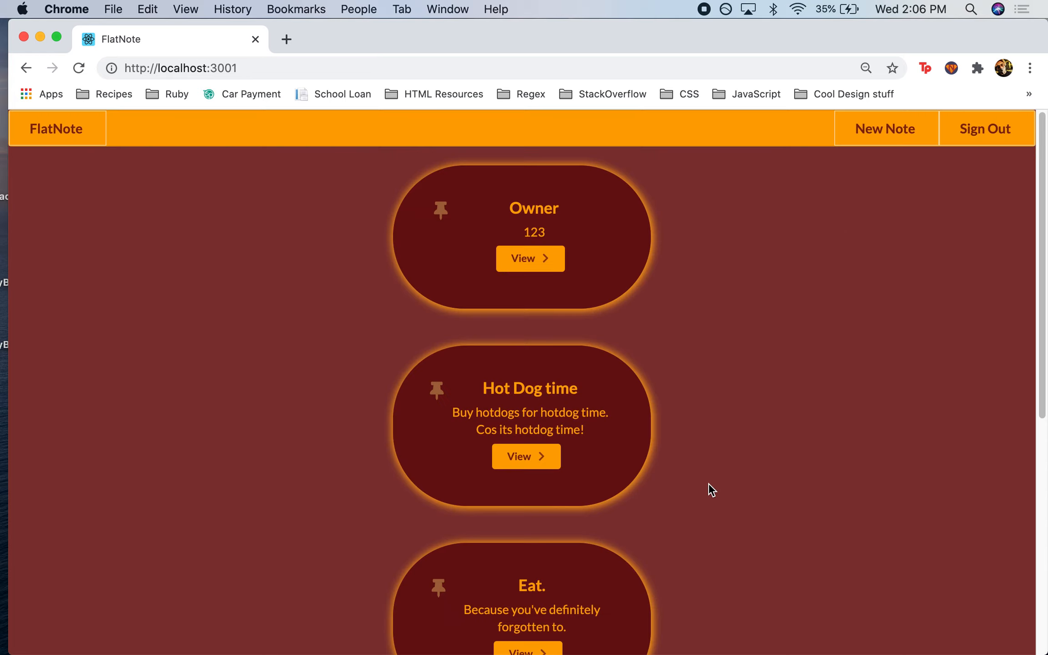
pyautogui.moveTo(713, 486)
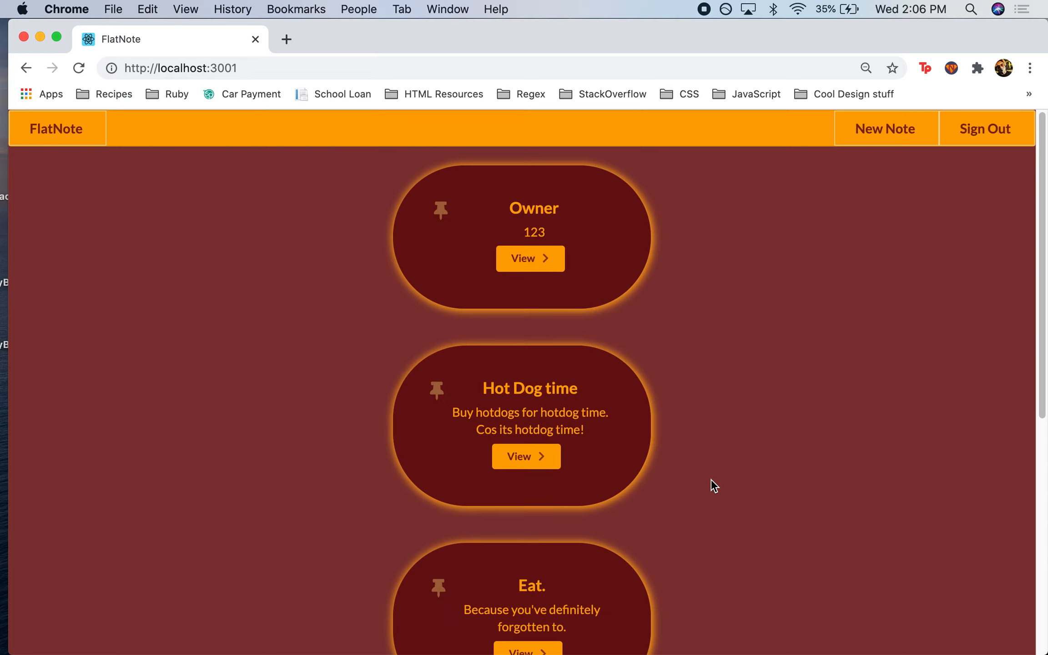
pyautogui.moveTo(619, 371)
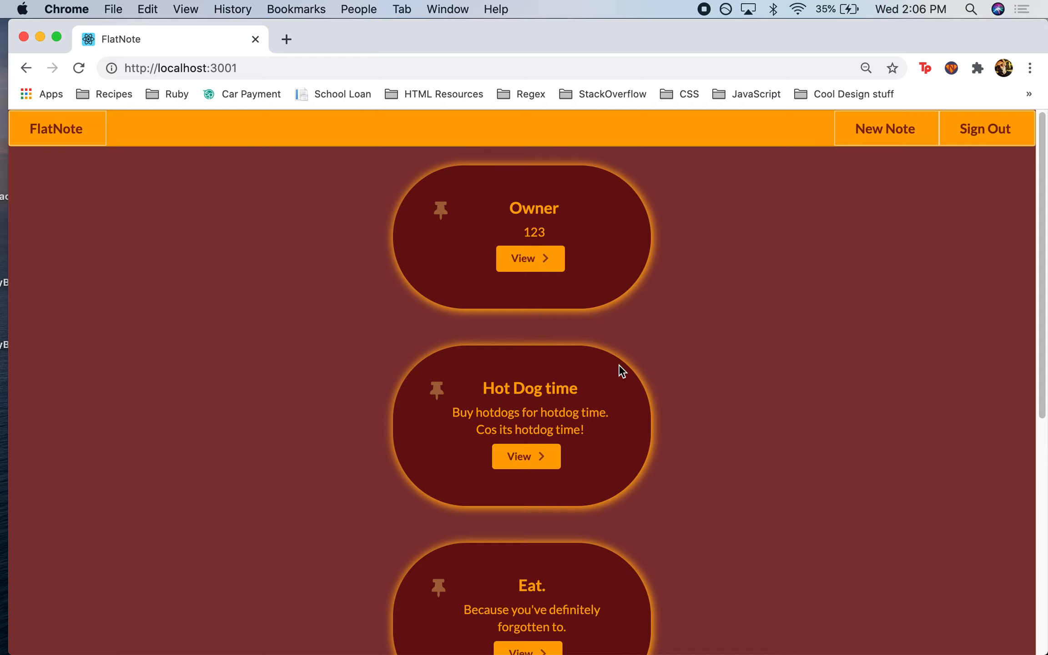
pyautogui.click(530, 259)
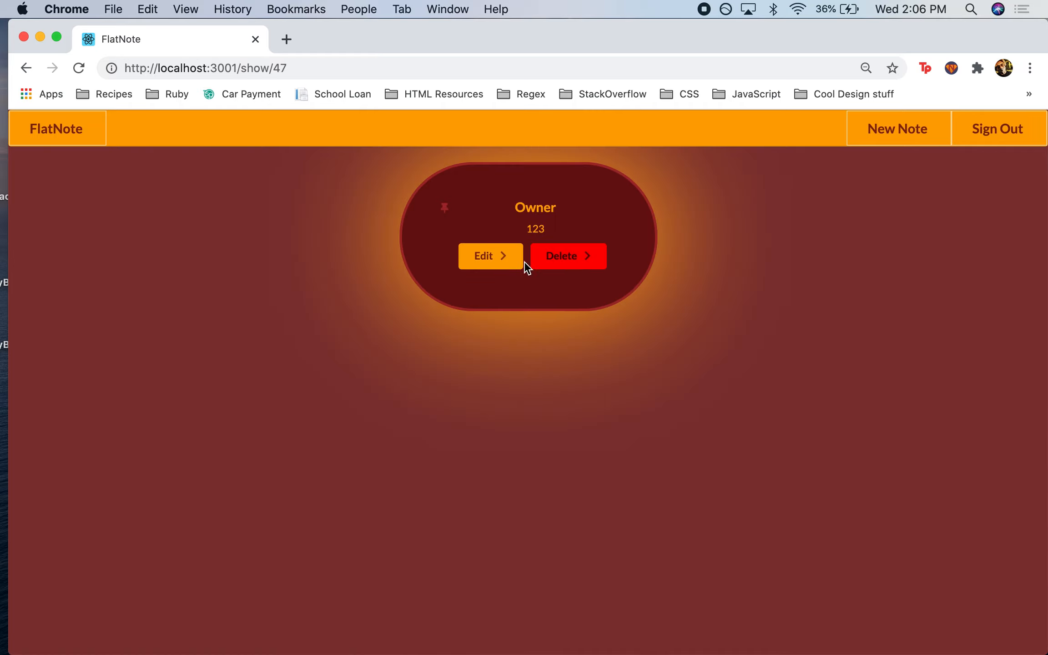
pyautogui.click(490, 256)
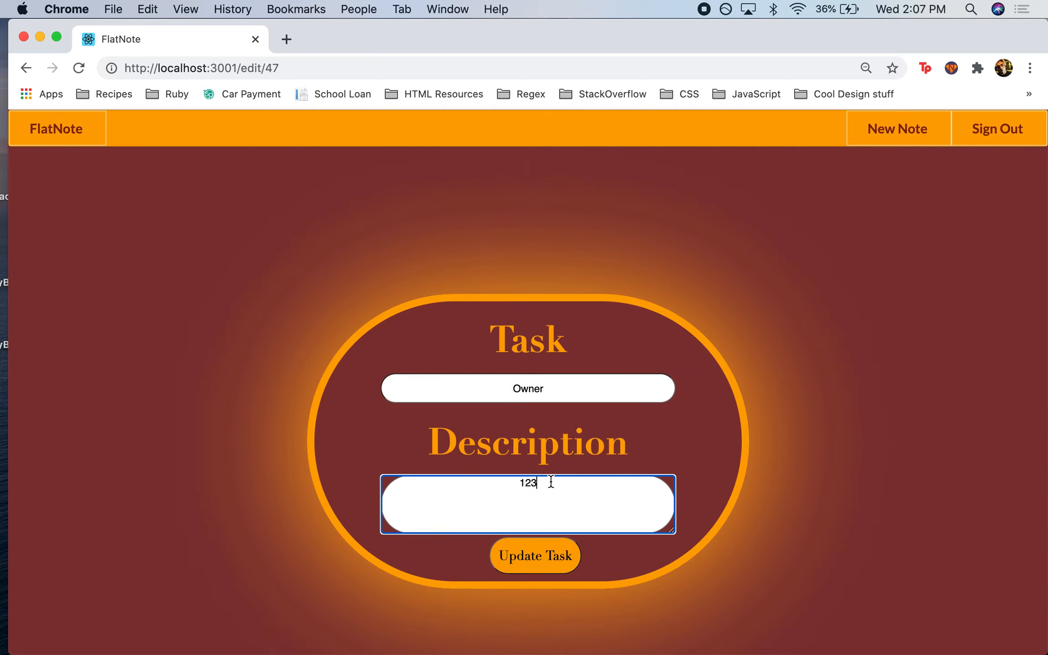
pyautogui.click(534, 555)
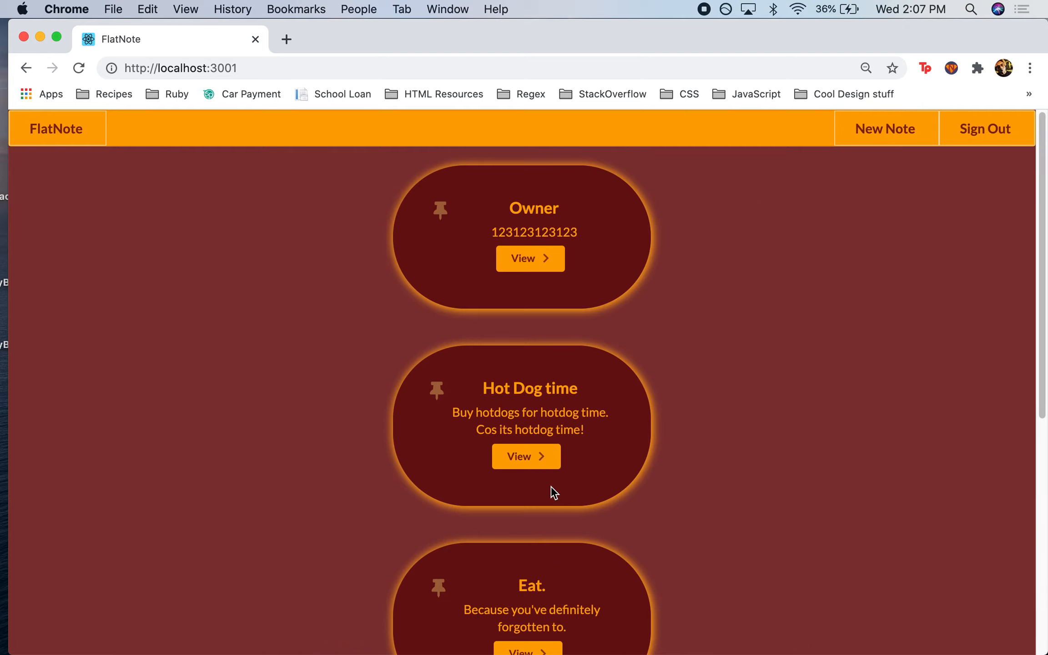
pyautogui.moveTo(442, 271)
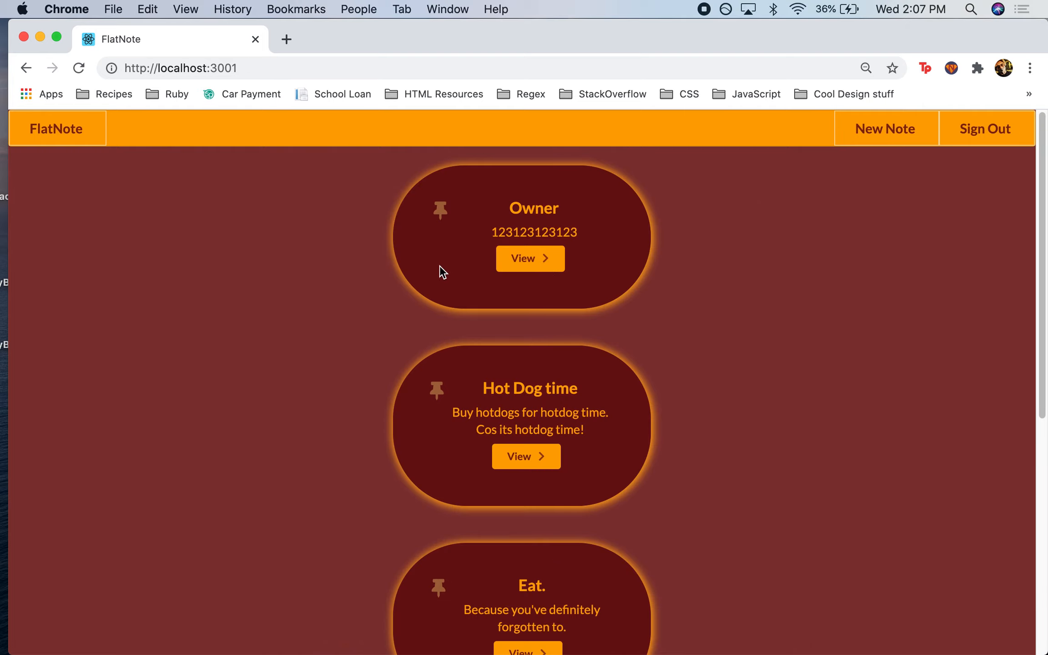
# Step: Delete the Owner task, leaving Hot Dog time first in the list
pyautogui.click(530, 259)
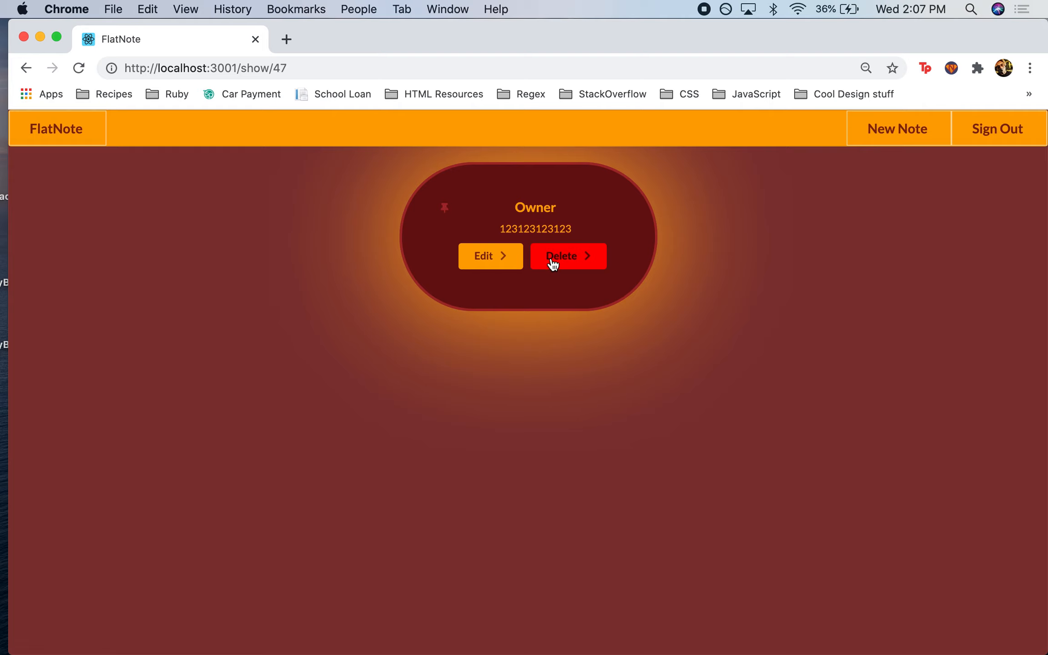
pyautogui.click(566, 255)
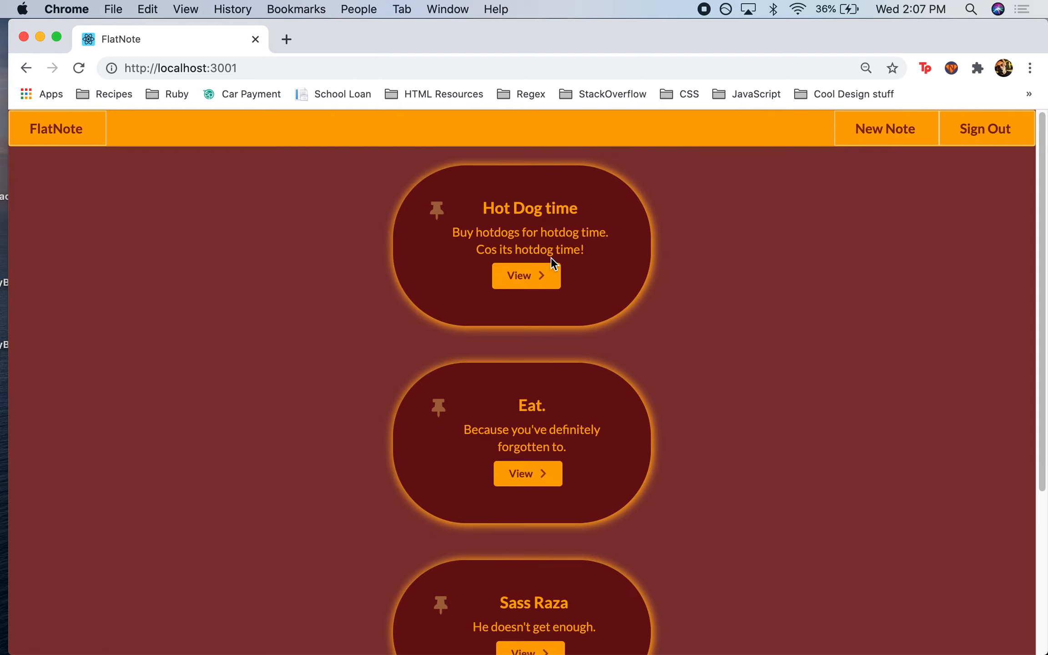
pyautogui.moveTo(374, 443)
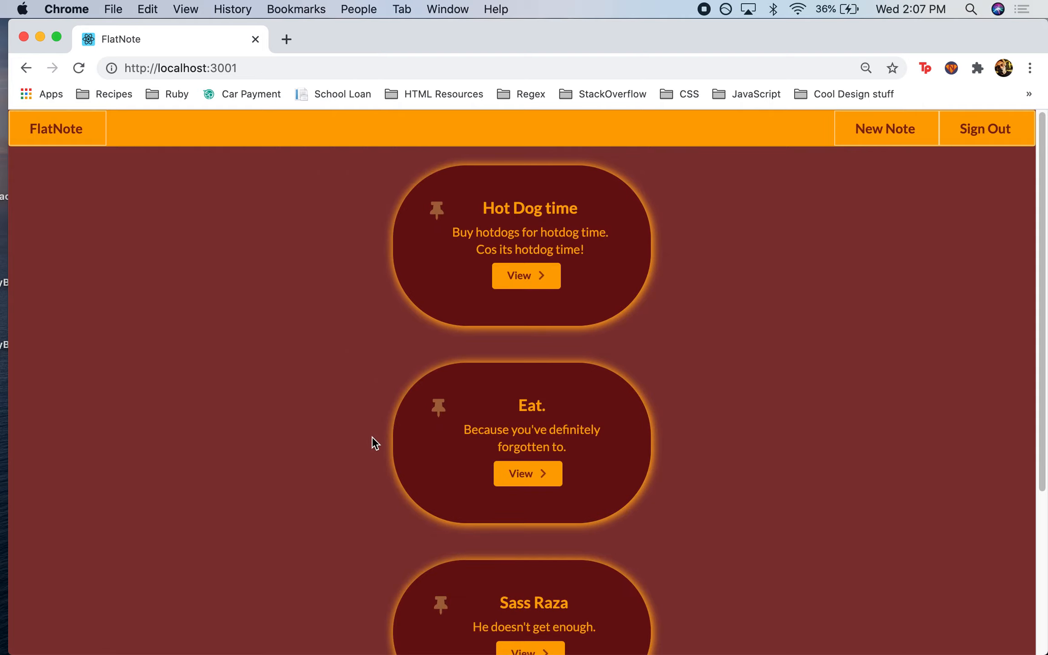
pyautogui.moveTo(884, 128)
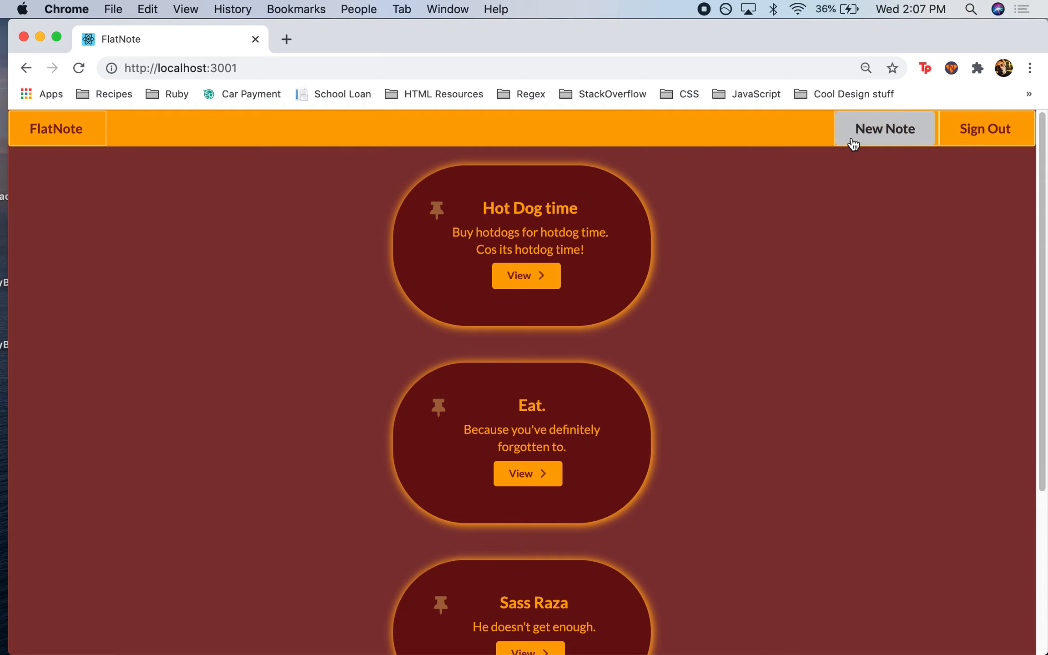
# Step: Create a new note with title 123 and description 123
pyautogui.click(885, 128)
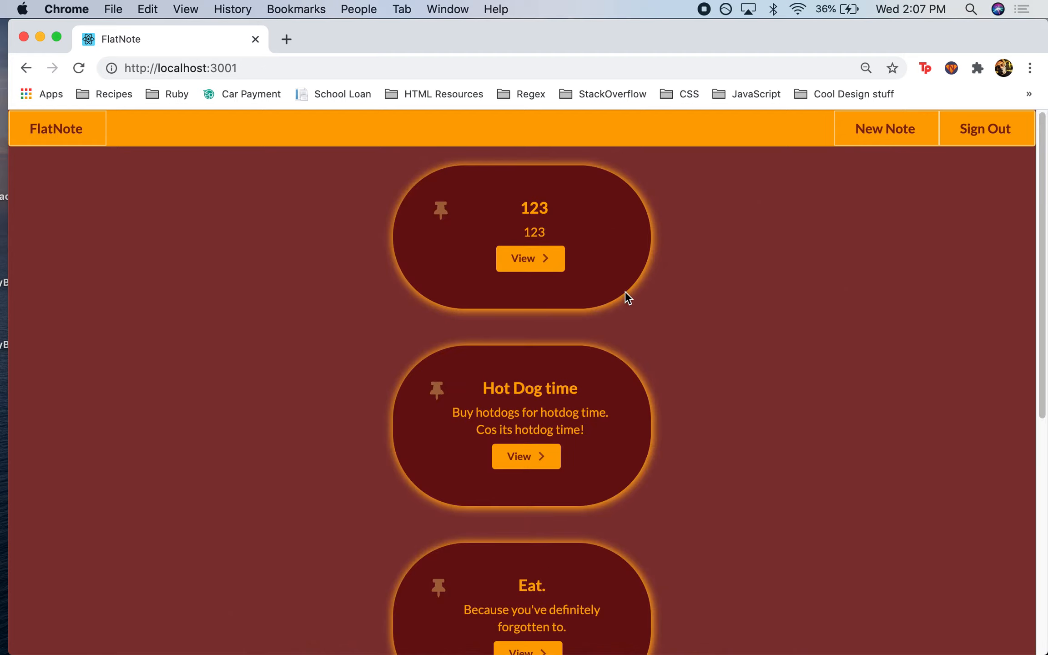
pyautogui.moveTo(678, 339)
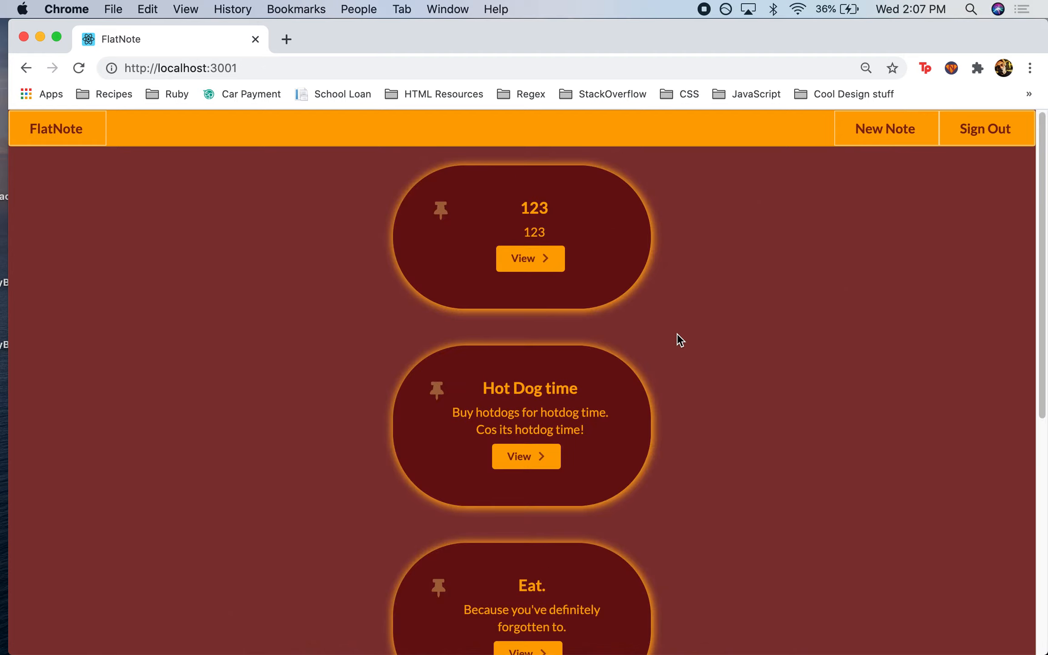
# Step: Sign out of the account, returning to the login page
pyautogui.click(983, 129)
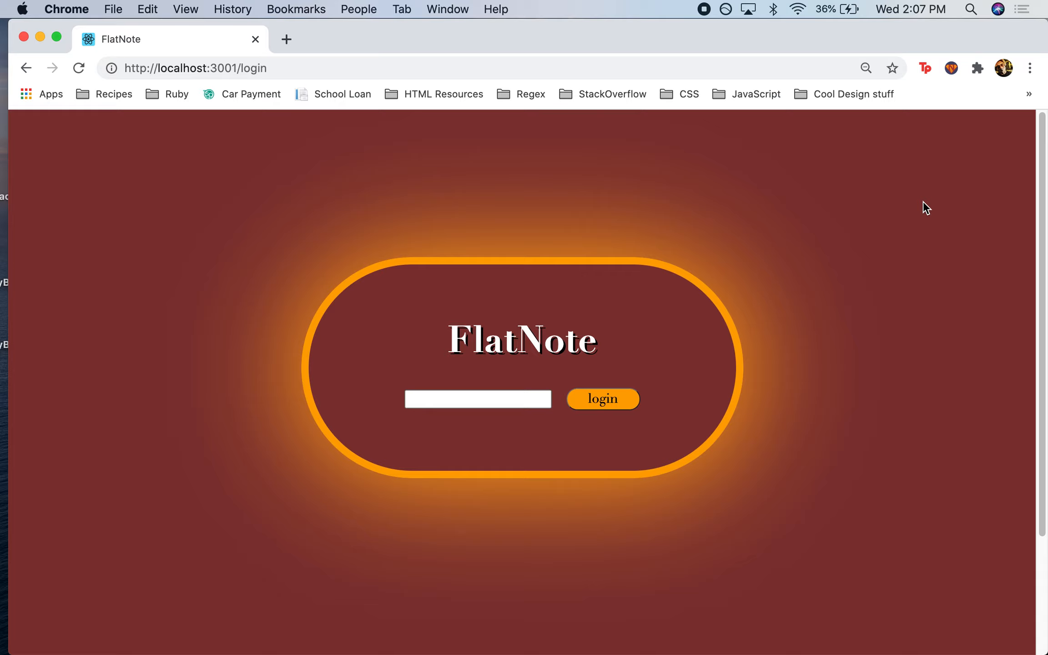
pyautogui.moveTo(727, 31)
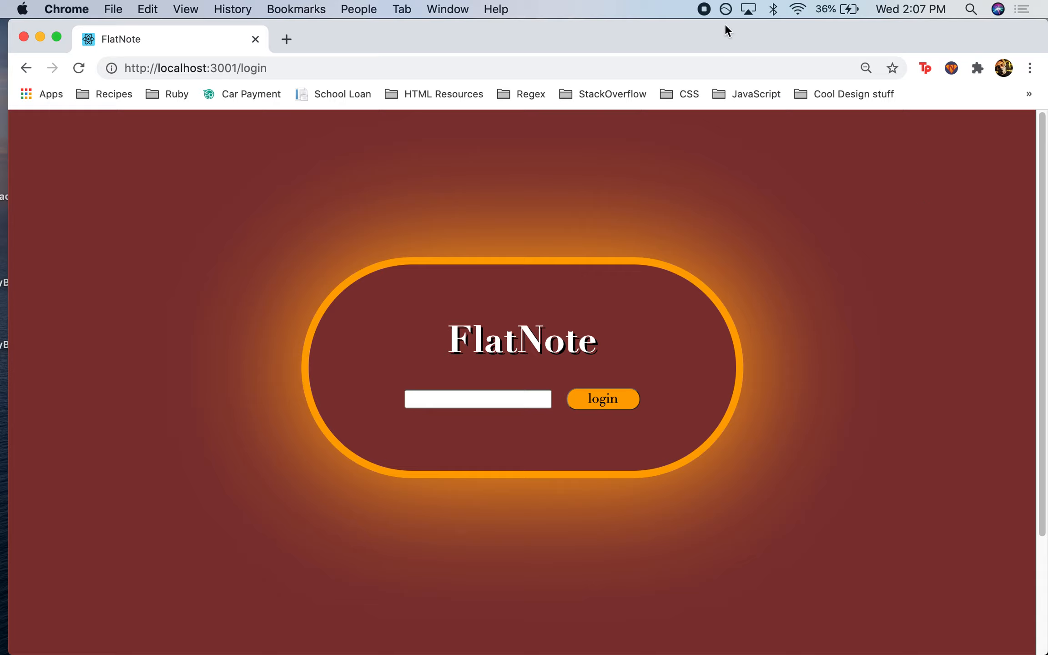